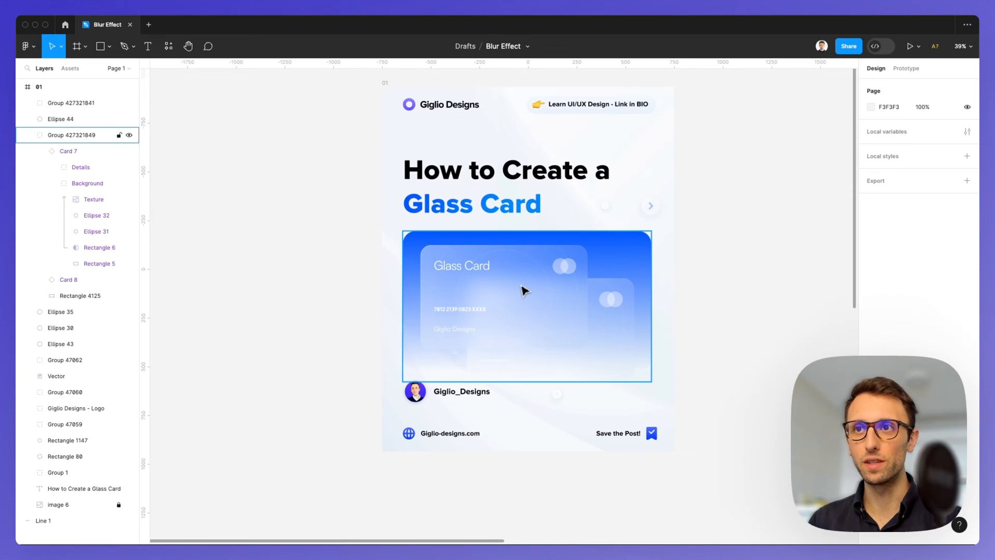
{"action": "mouse_move", "coordinate": [517, 284]}
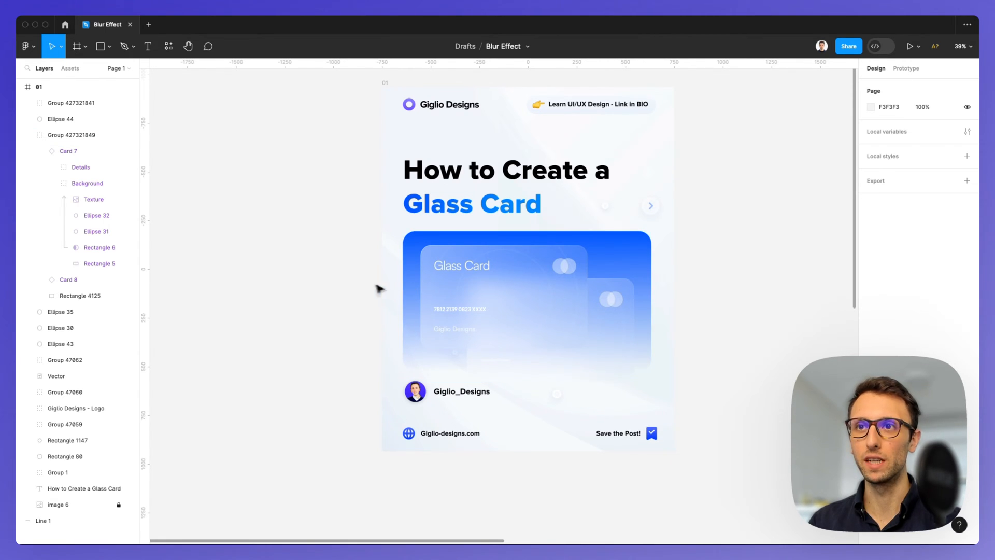
Step: Scroll down past the Glass Card design to an empty area of canvas
{"action": "scroll", "scroll_direction": "down", "scroll_amount": 3}
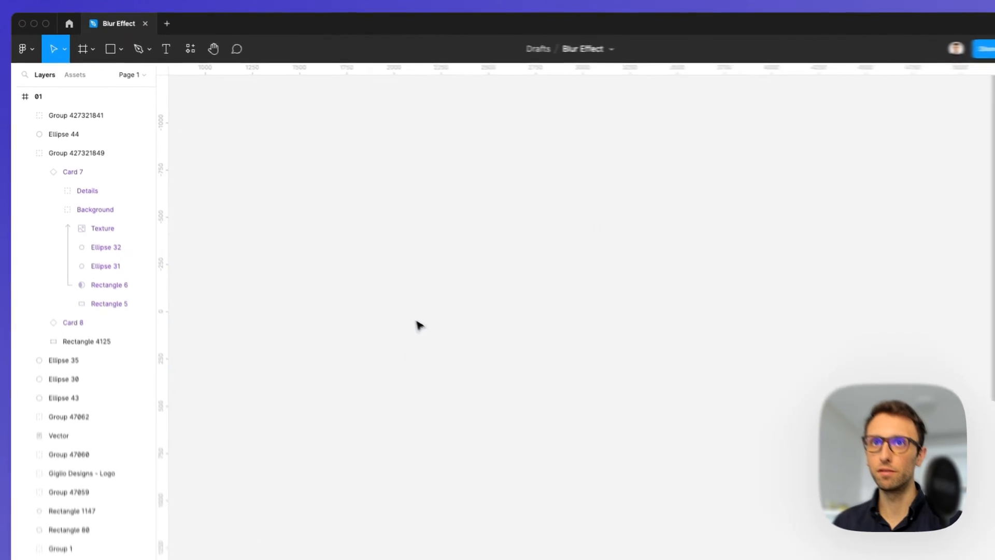
Step: Draw a 1958 × 1325 rectangle filled #0075FF with corner radius 137
{"action": "left_click", "coordinate": [116, 51]}
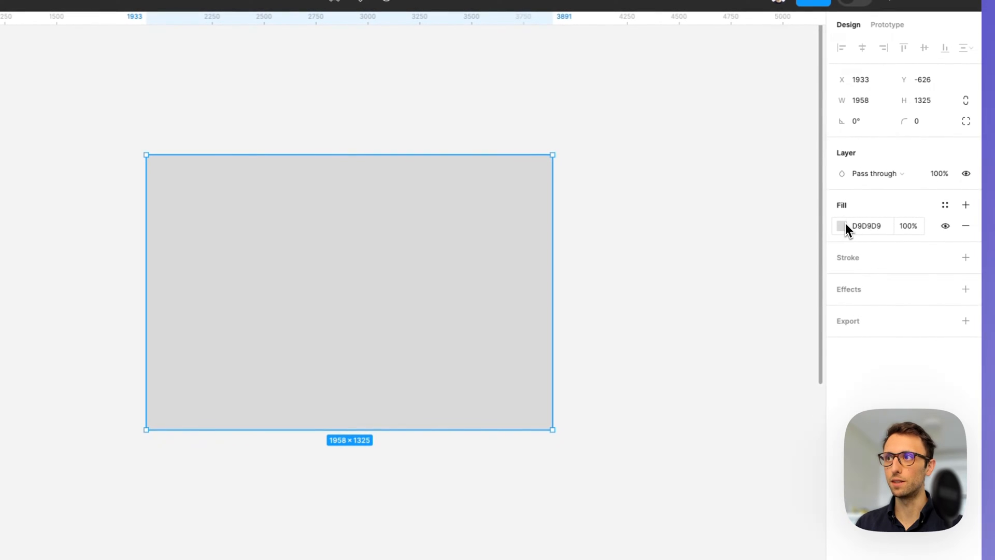
{"action": "left_click", "coordinate": [841, 225]}
{"action": "type", "text": "12"}
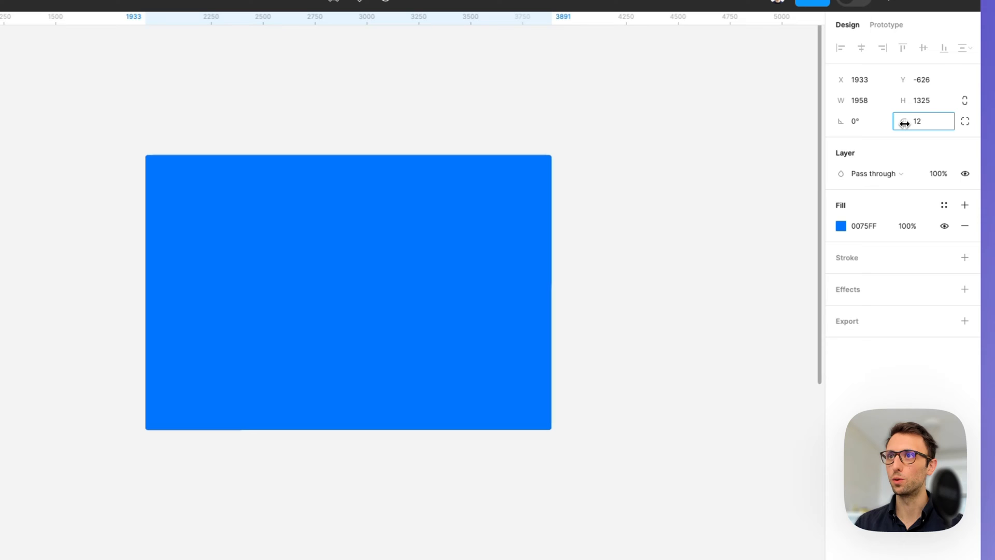
{"action": "type", "text": "137"}
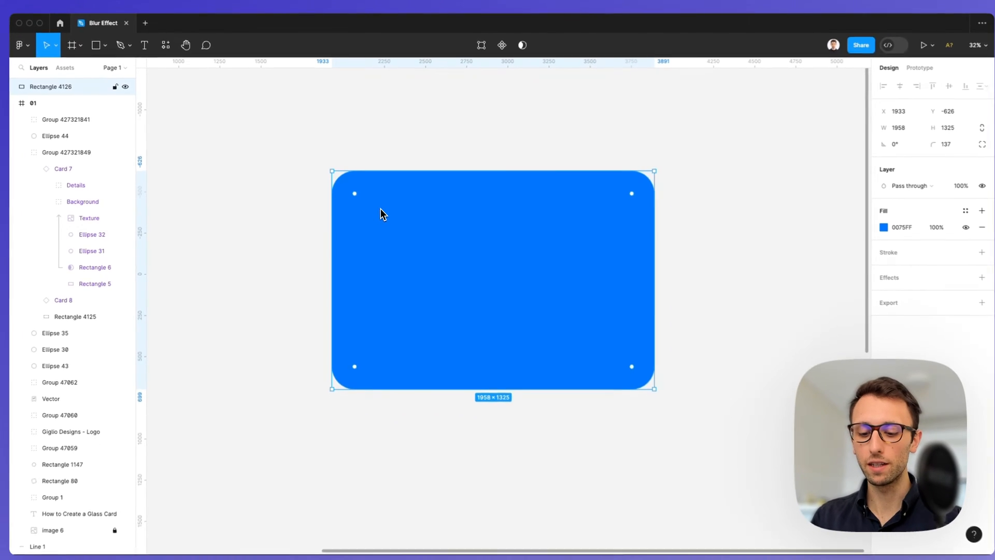
Step: Duplicate the blue rounded rectangle, offset it down-right, and fill it #FFFFFF
{"action": "key", "text": "cmd+v"}
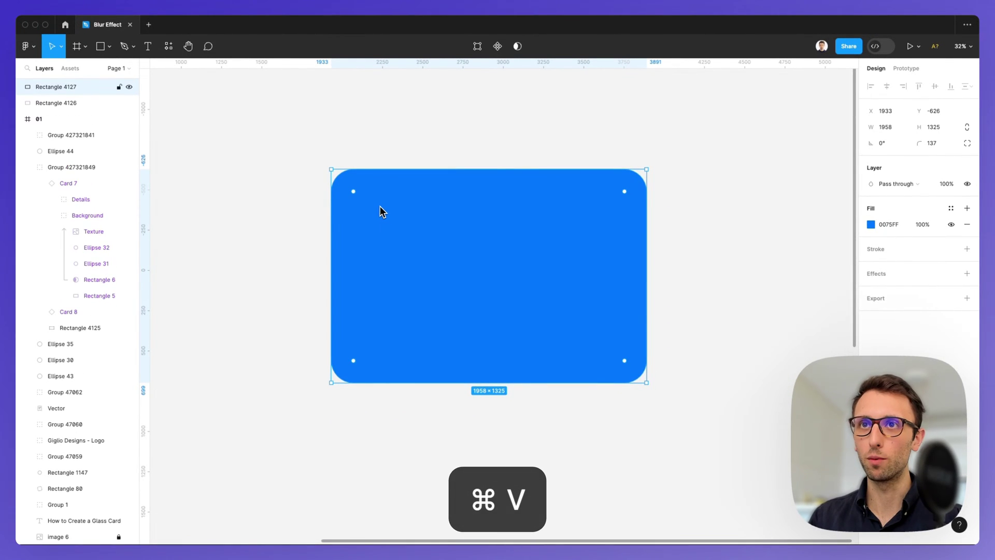
{"action": "key", "text": "cmd+v"}
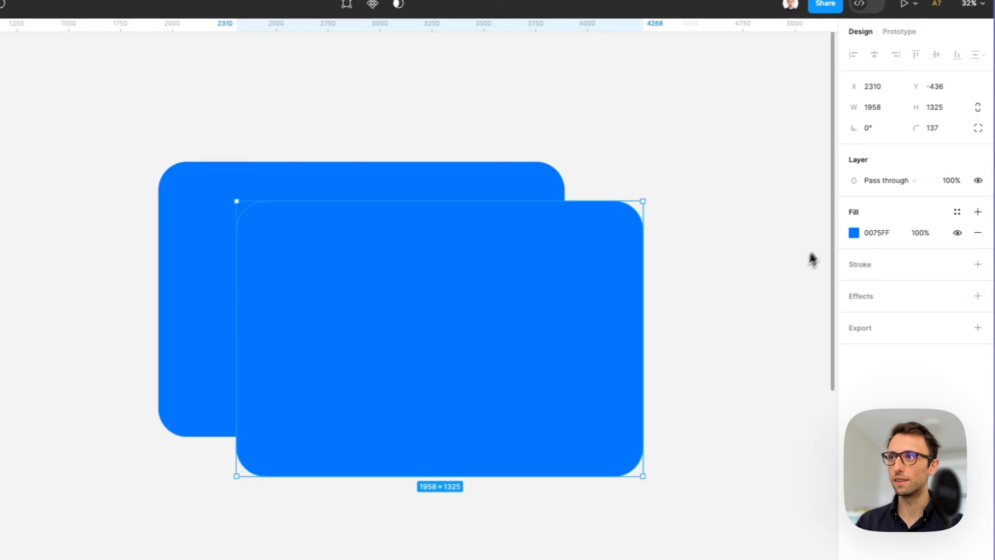
{"action": "left_click", "coordinate": [868, 232]}
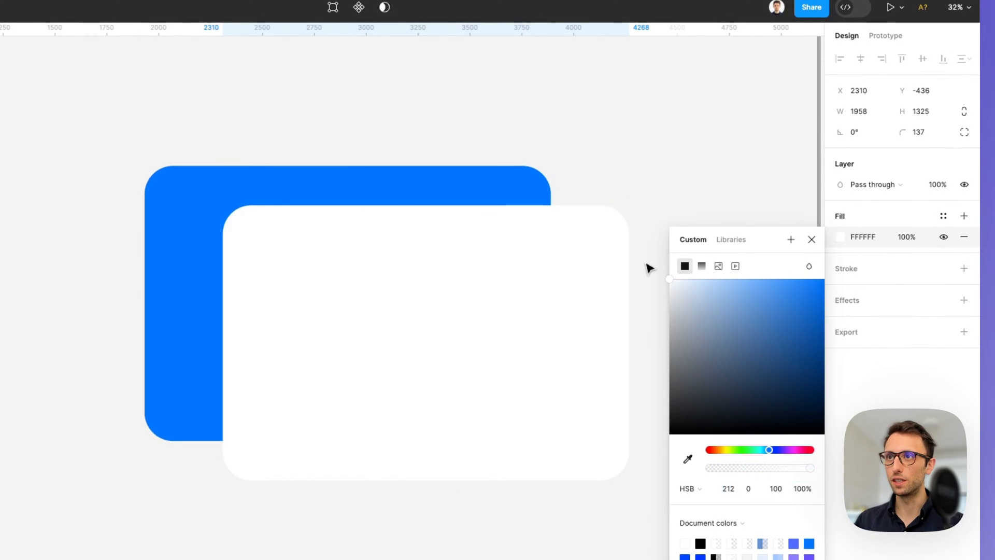
Step: Reselect the white rectangle and close the colour picker
{"action": "left_click", "coordinate": [425, 336]}
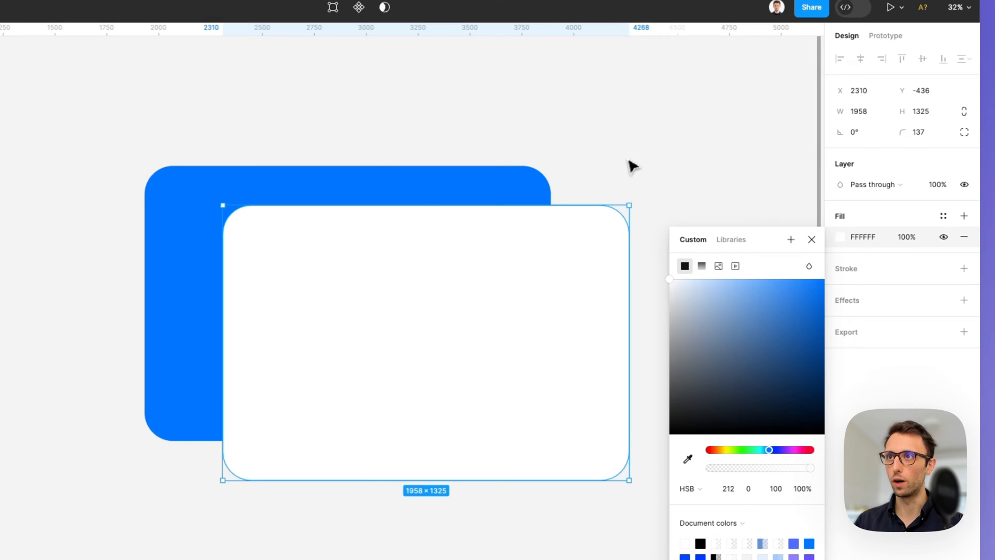
{"action": "mouse_move", "coordinate": [694, 254]}
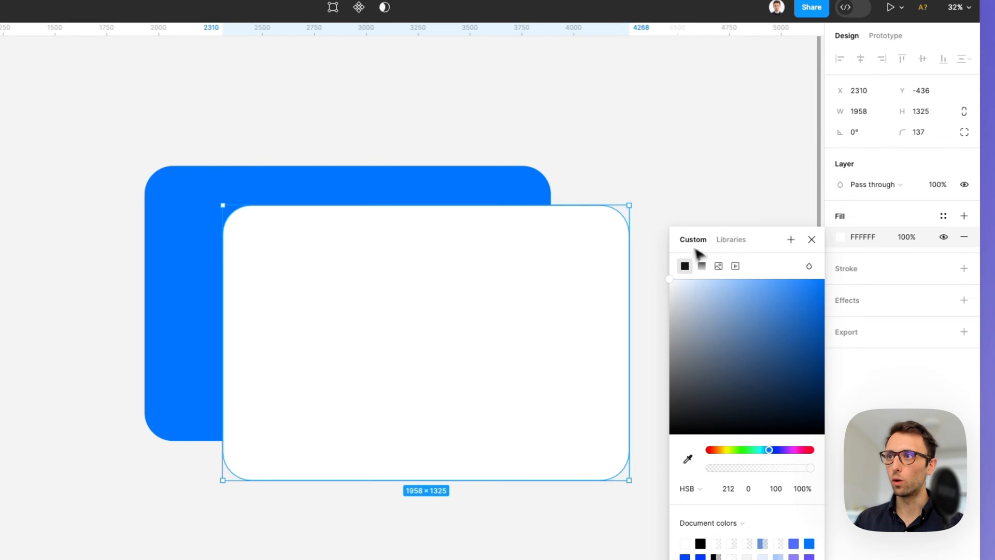
{"action": "left_click", "coordinate": [811, 239]}
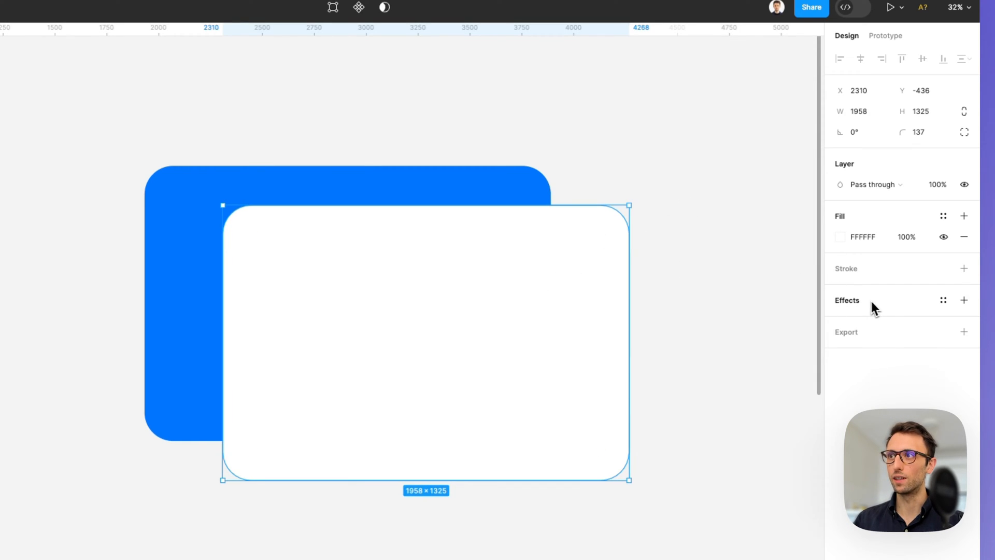
{"action": "mouse_move", "coordinate": [856, 306]}
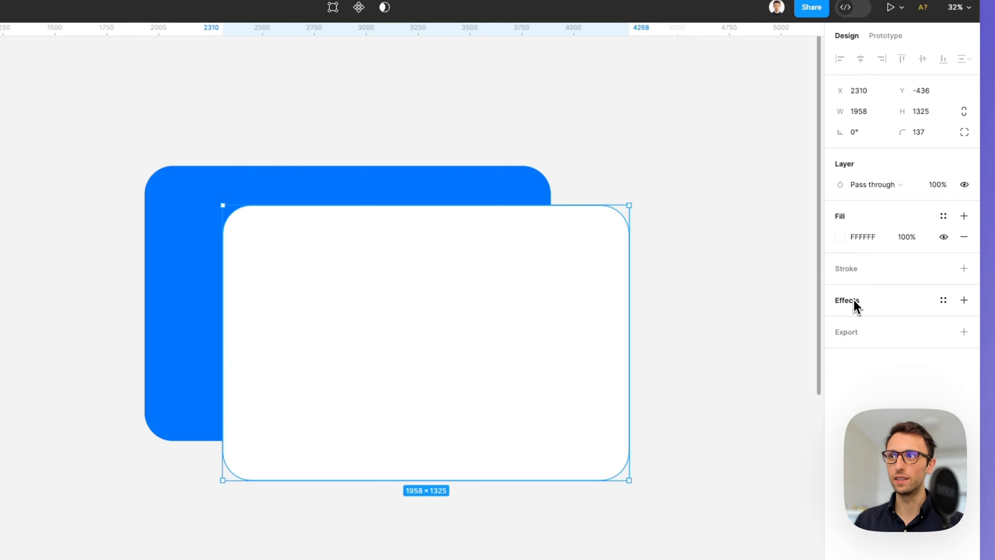
Step: Add a Background blur effect to the white rectangle
{"action": "left_click", "coordinate": [963, 300]}
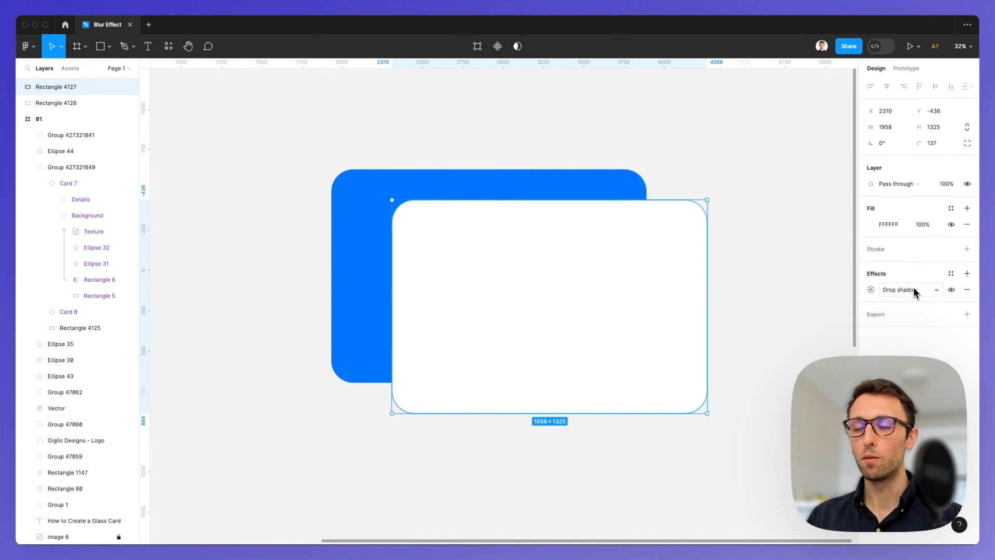
{"action": "left_click", "coordinate": [907, 290]}
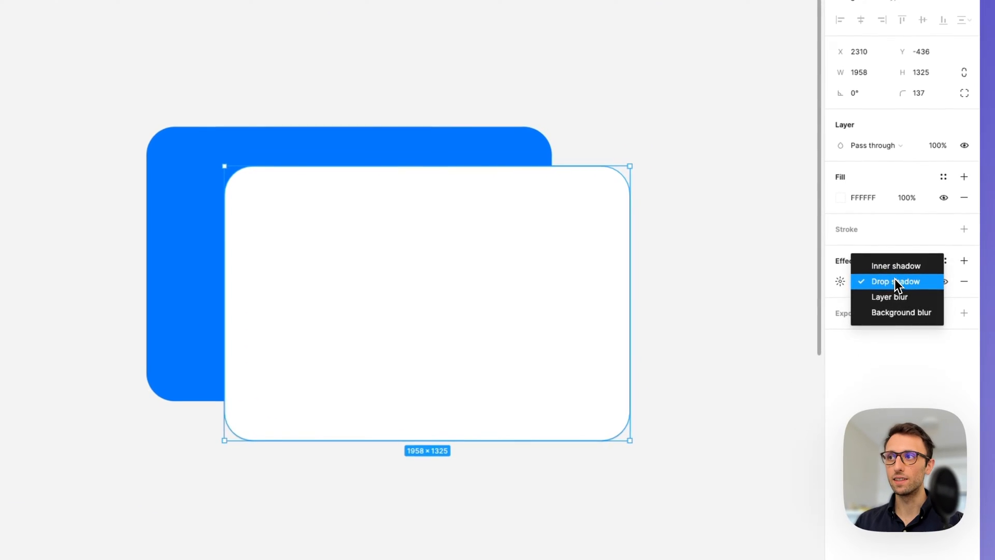
{"action": "left_click", "coordinate": [900, 312]}
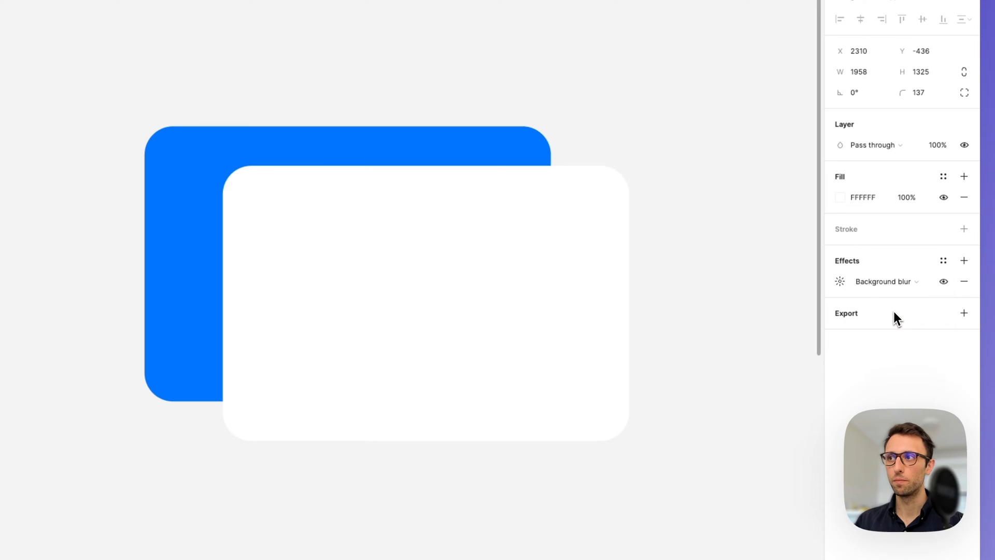
{"action": "left_click", "coordinate": [424, 304]}
{"action": "type", "text": "70"}
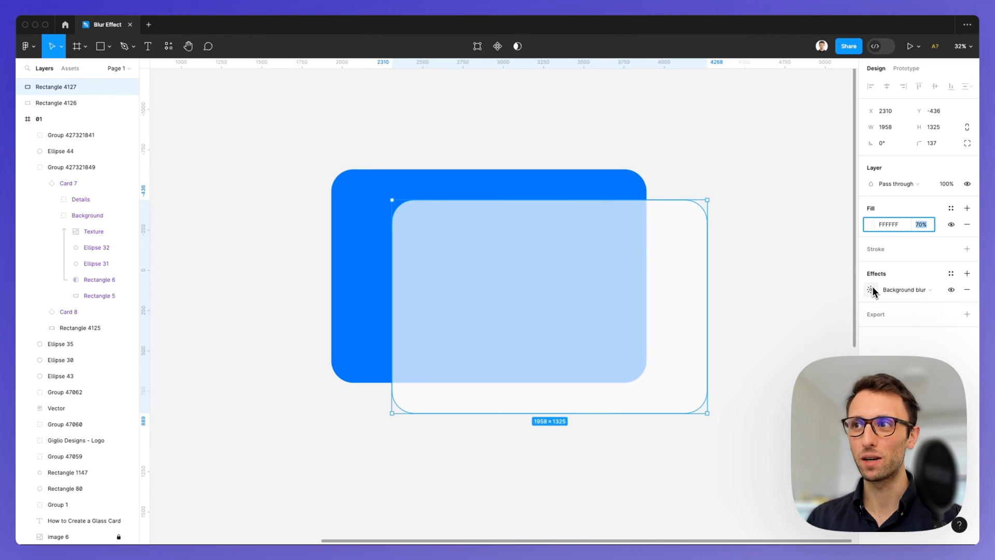
{"action": "mouse_move", "coordinate": [869, 289]}
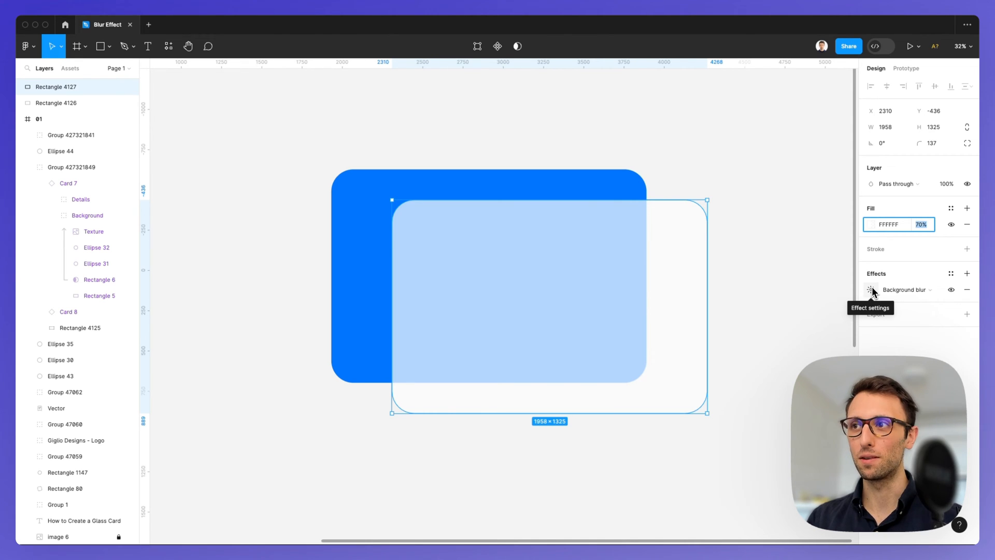
Step: Raise the white rectangle's background blur from 4 to 77
{"action": "left_click", "coordinate": [870, 289]}
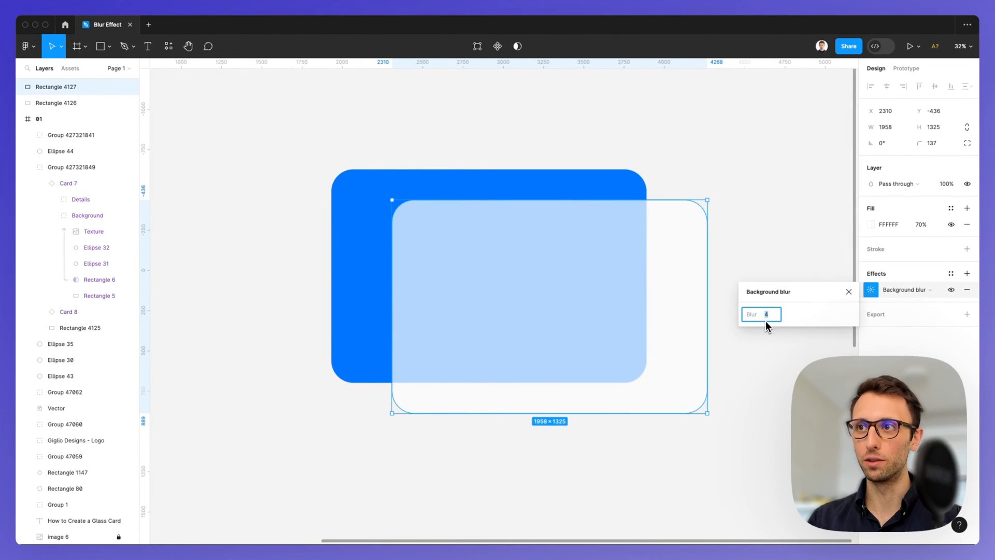
{"action": "mouse_move", "coordinate": [773, 322]}
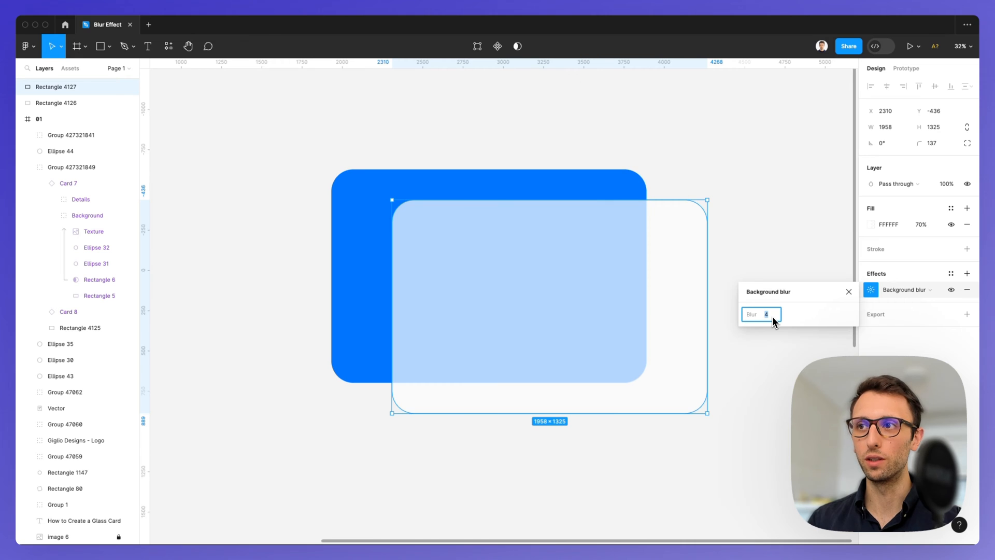
{"action": "type", "text": "4"}
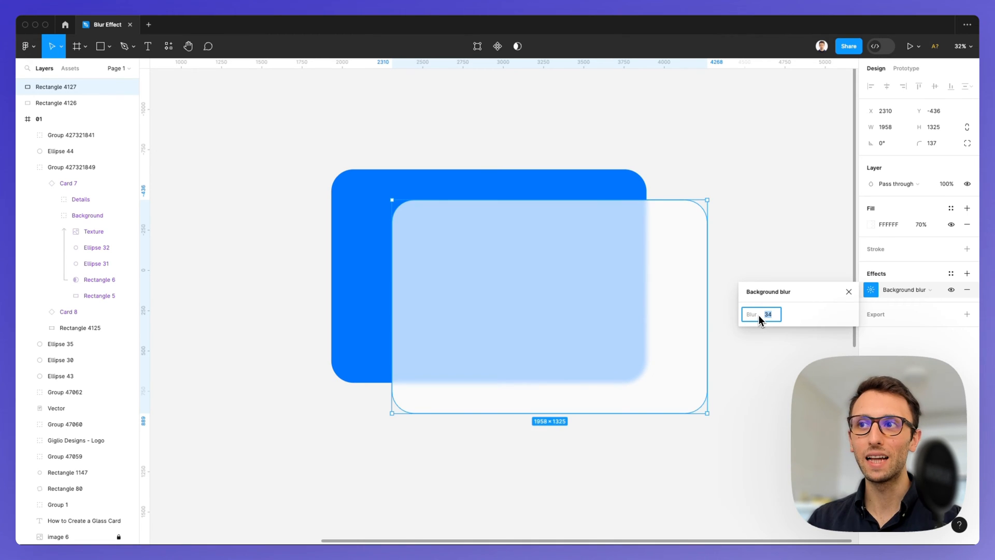
{"action": "mouse_move", "coordinate": [769, 320]}
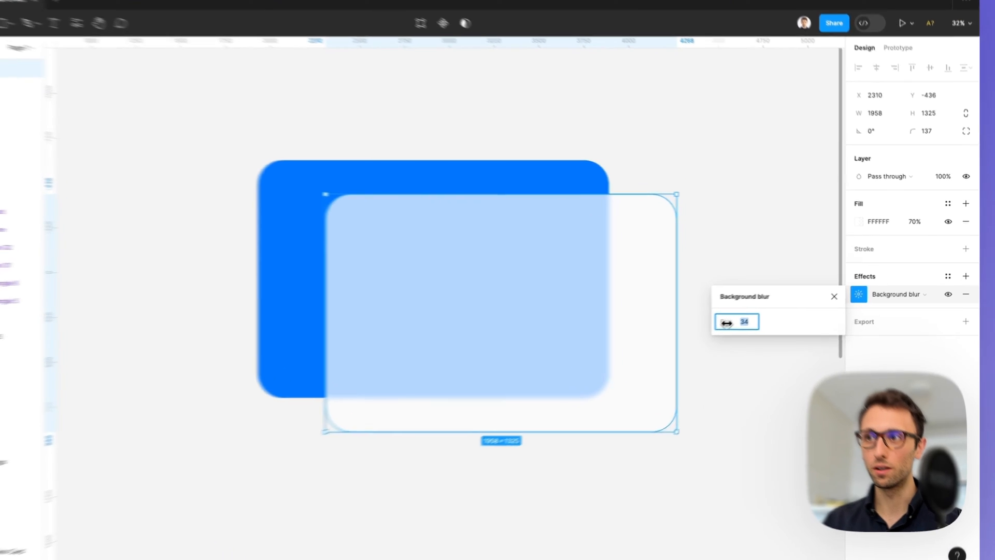
{"action": "type", "text": "50"}
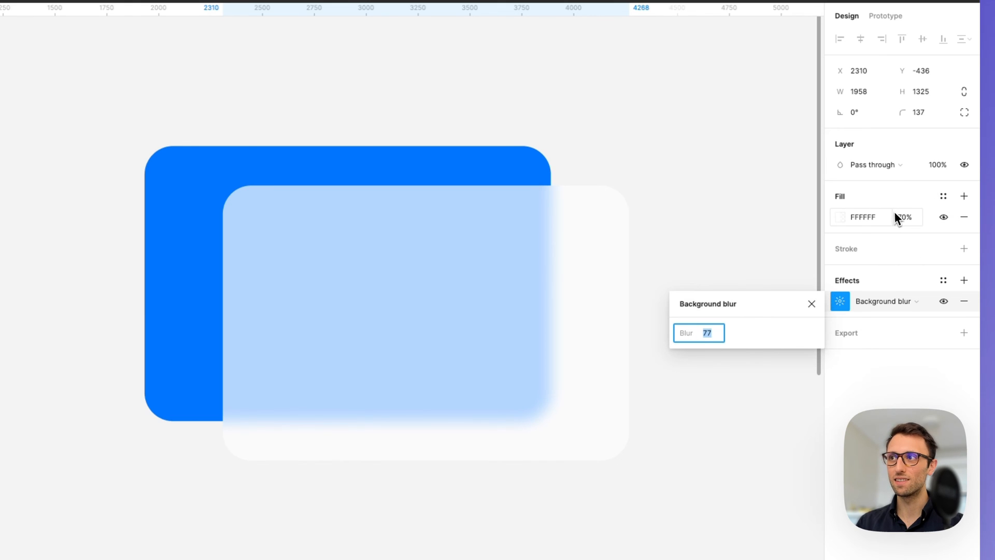
Step: Set the white fill to 60% opacity and blur to 86, then deselect
{"action": "left_click", "coordinate": [906, 217]}
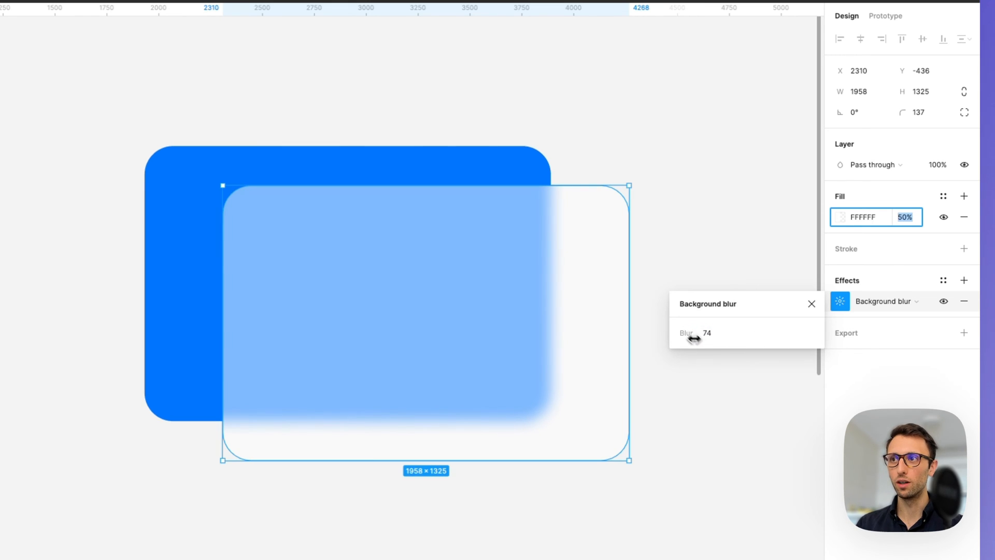
{"action": "mouse_move", "coordinate": [717, 335]}
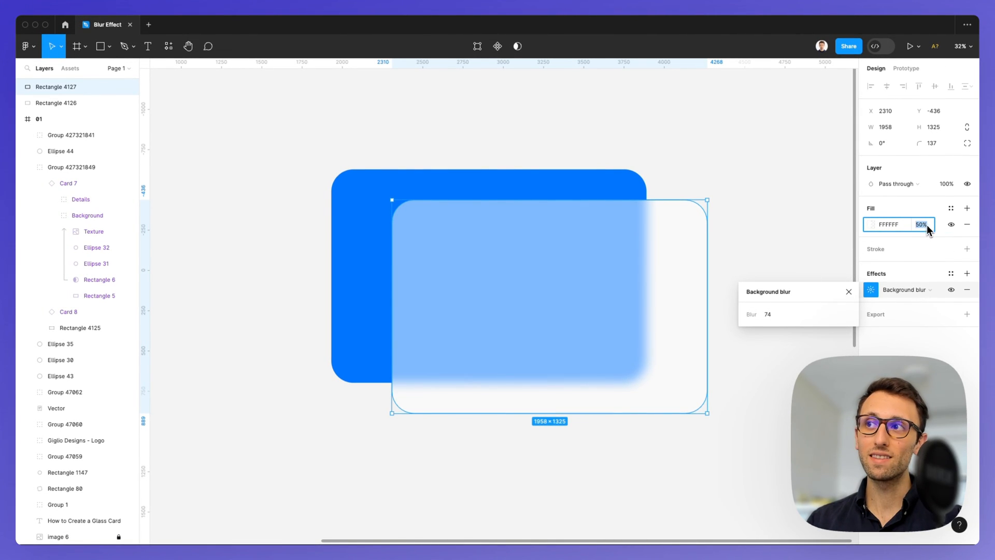
{"action": "type", "text": "20"}
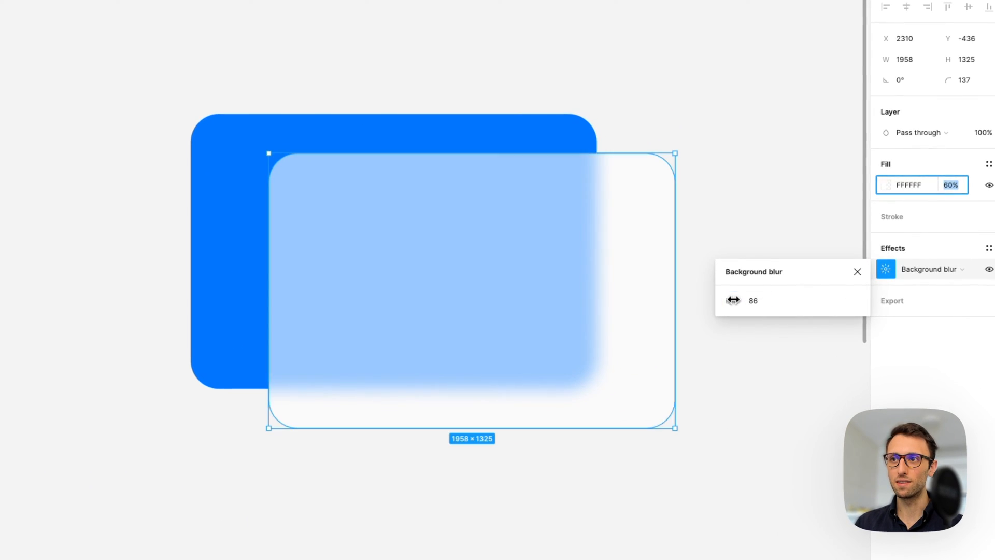
{"action": "left_click", "coordinate": [698, 222]}
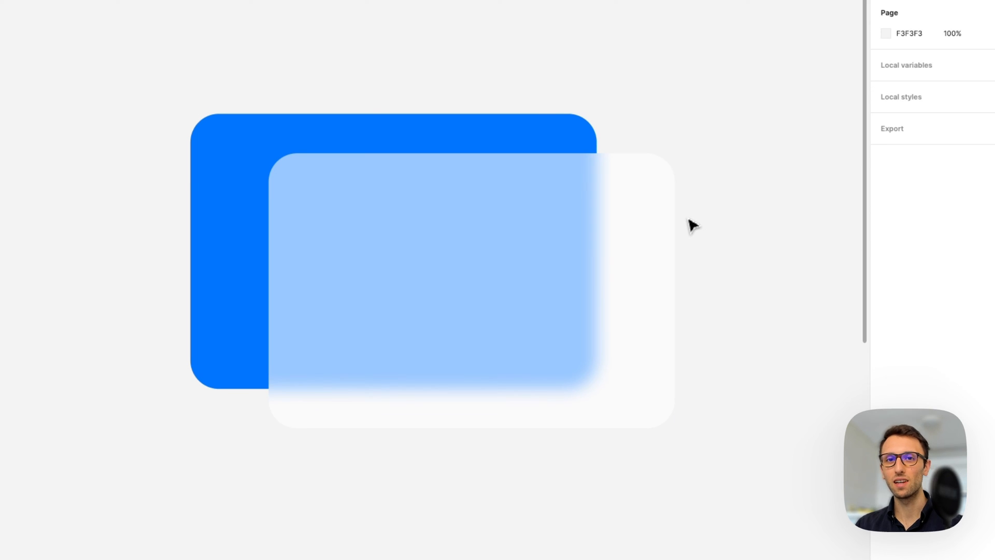